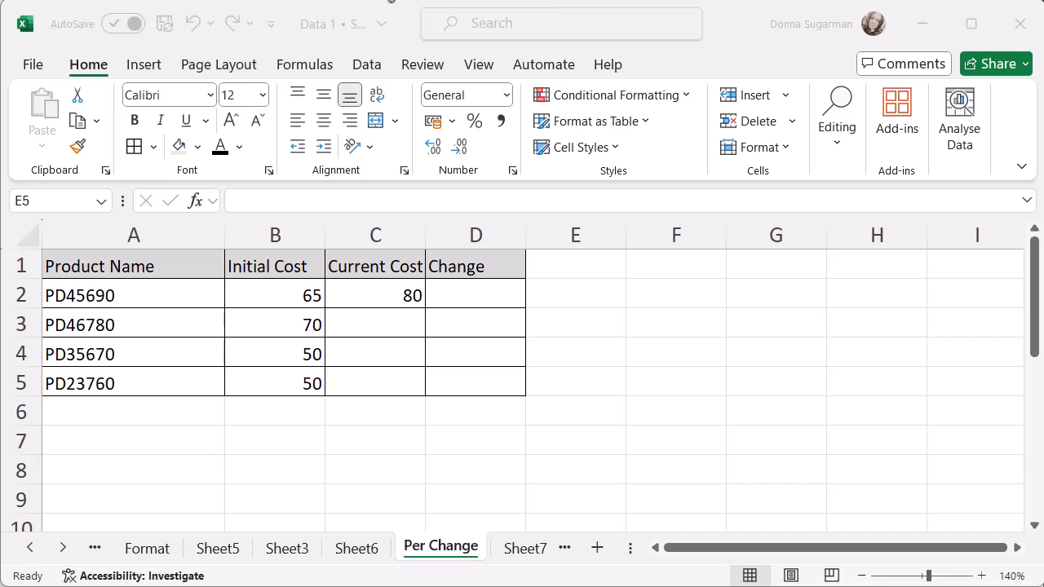
mouse_move(357, 10)
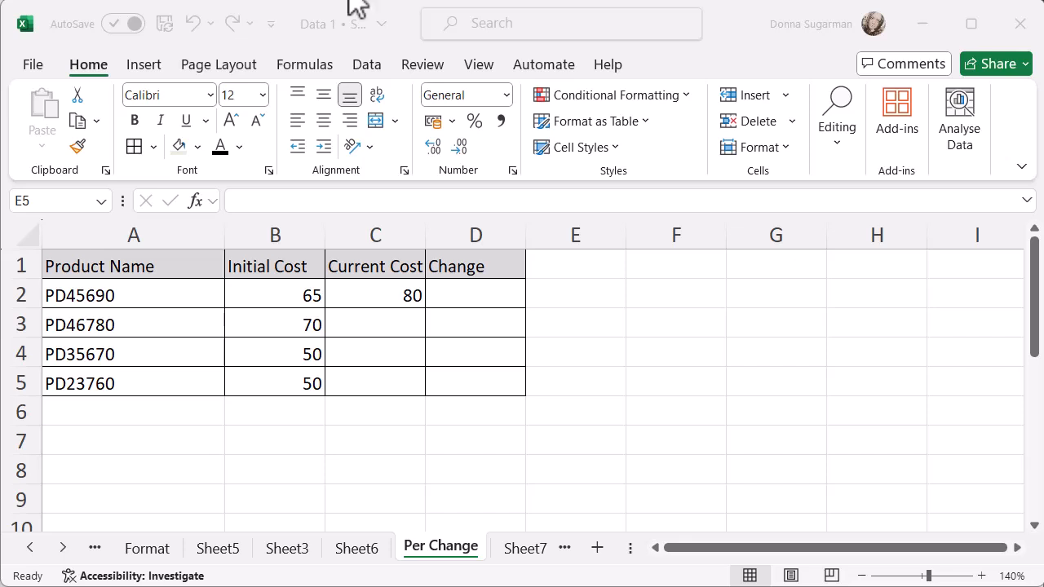
- Start D2's formula as =IF(C2=0, testing whether Current Cost is zero
click(476, 296)
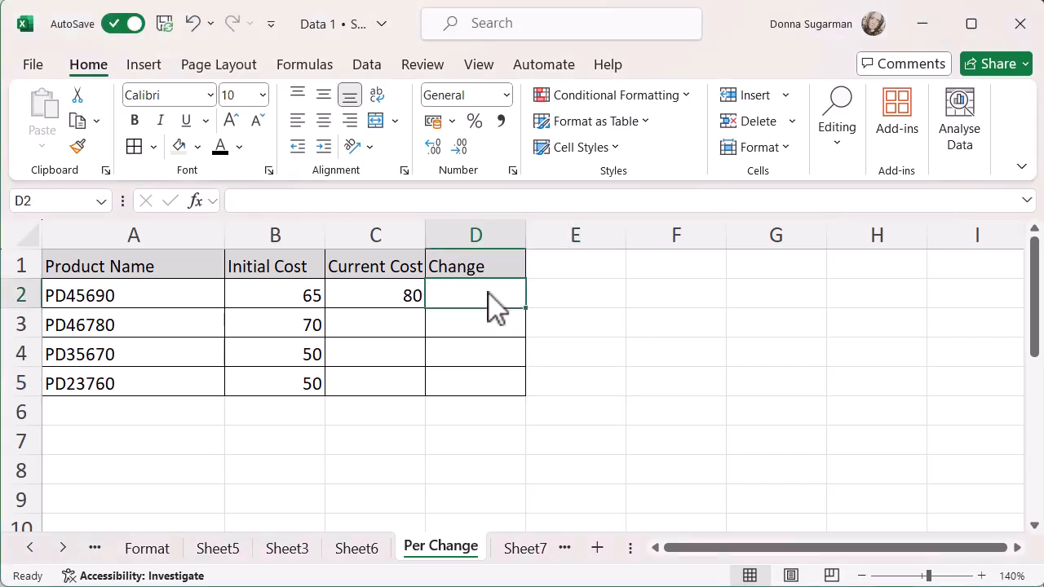
text(=)
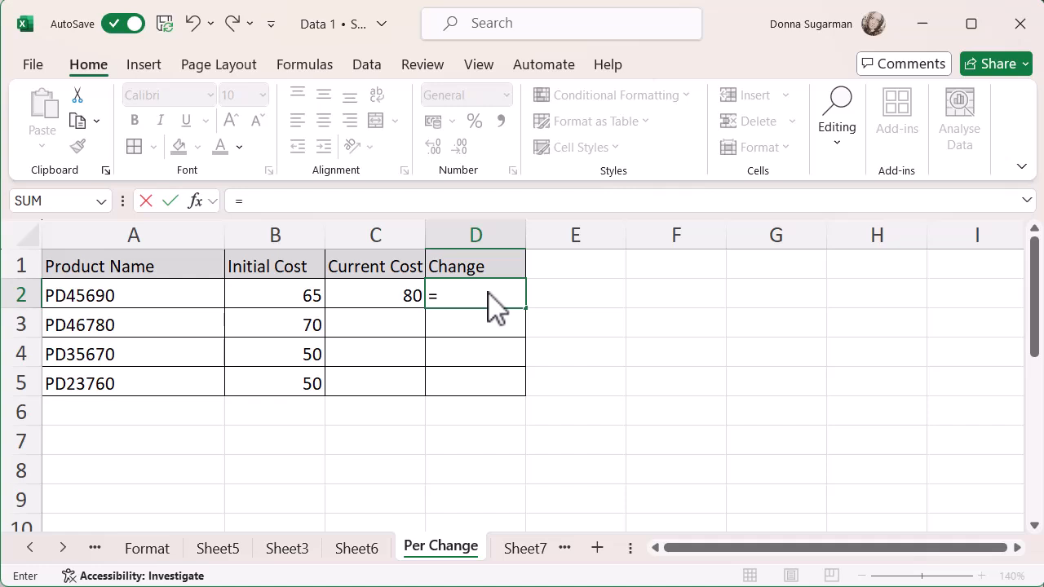
text(if)
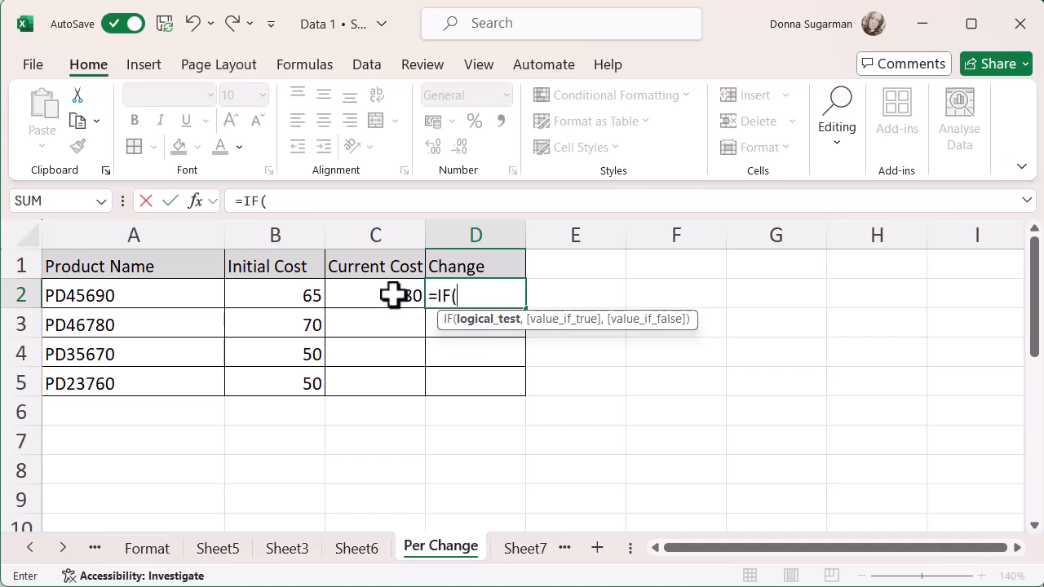
click(375, 295)
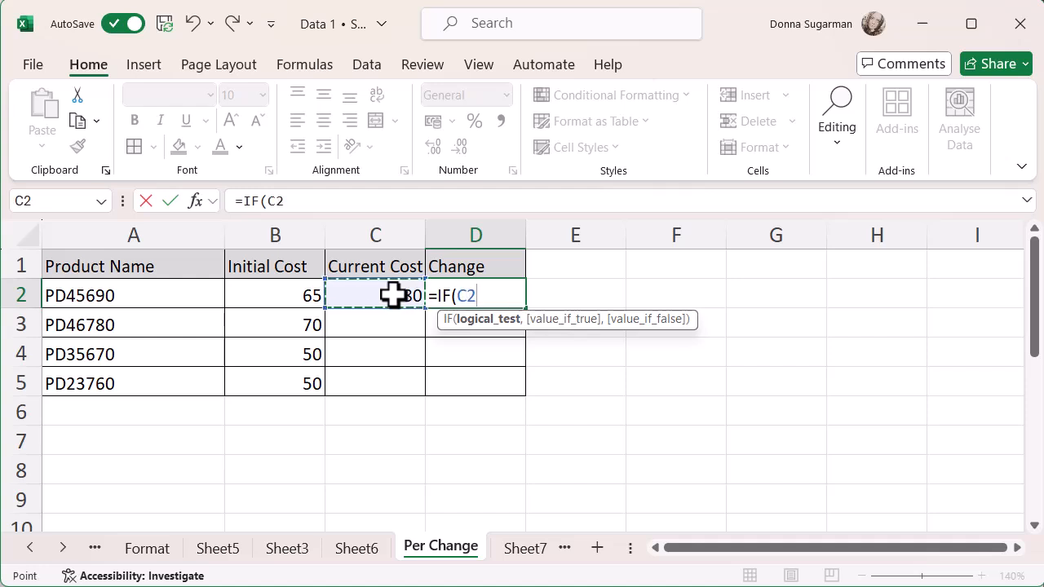
text(=)
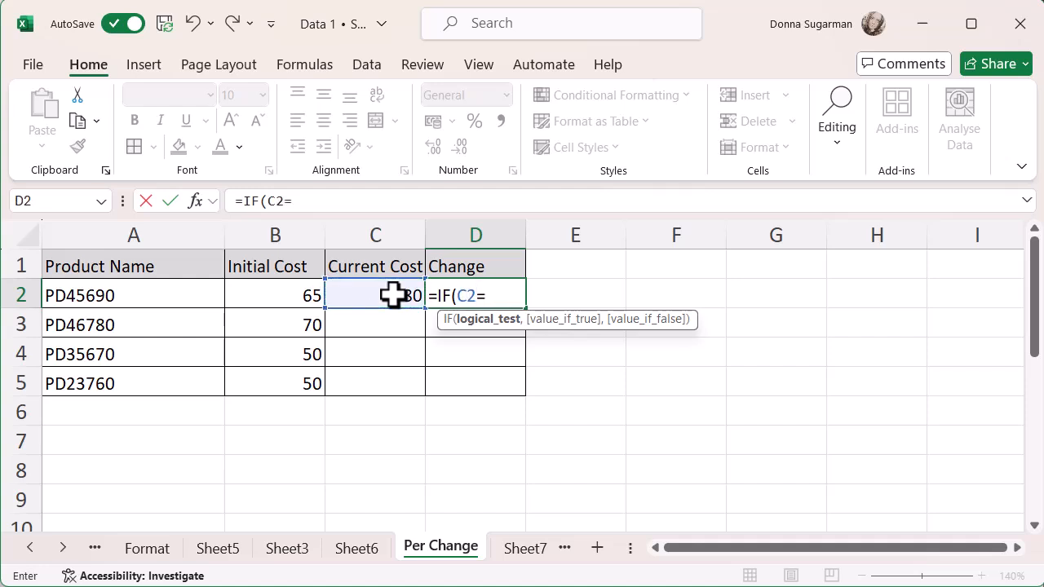
text(0)
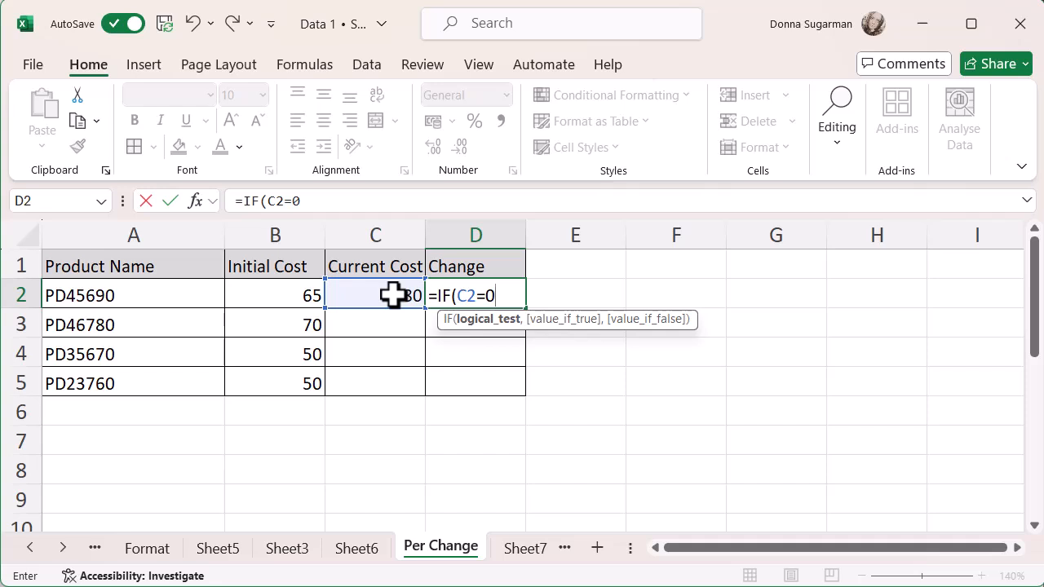
text(,)
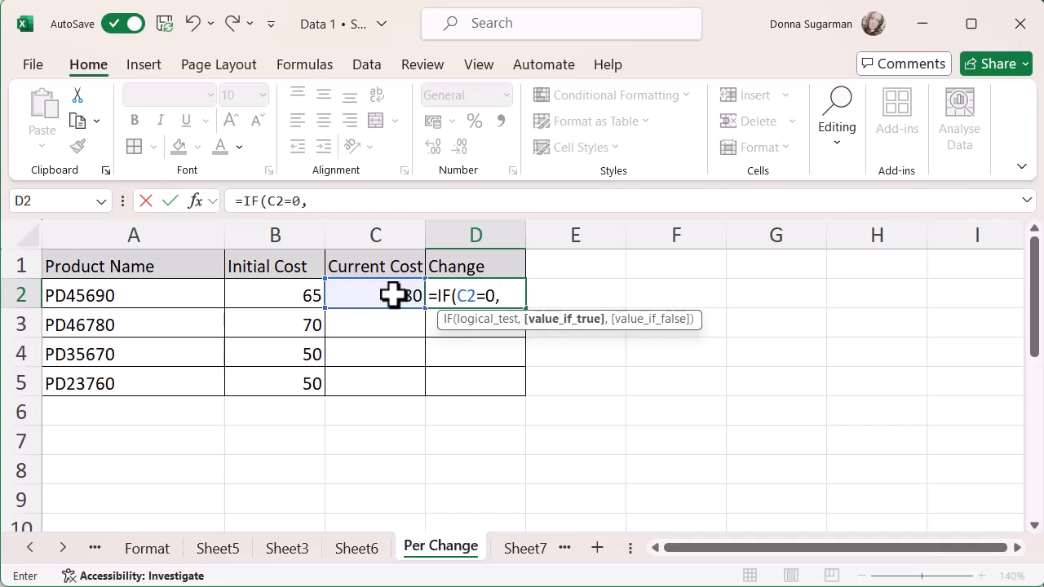
- Complete D2 as =IF(C2=0,"",(C2-B2)/B2), giving 0.2307692
text("")
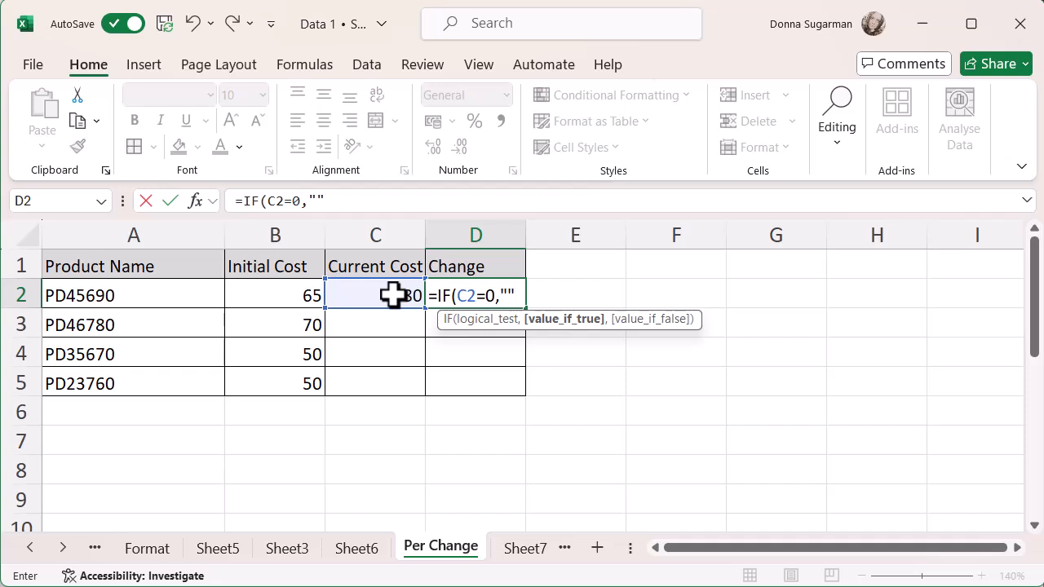
text(,)
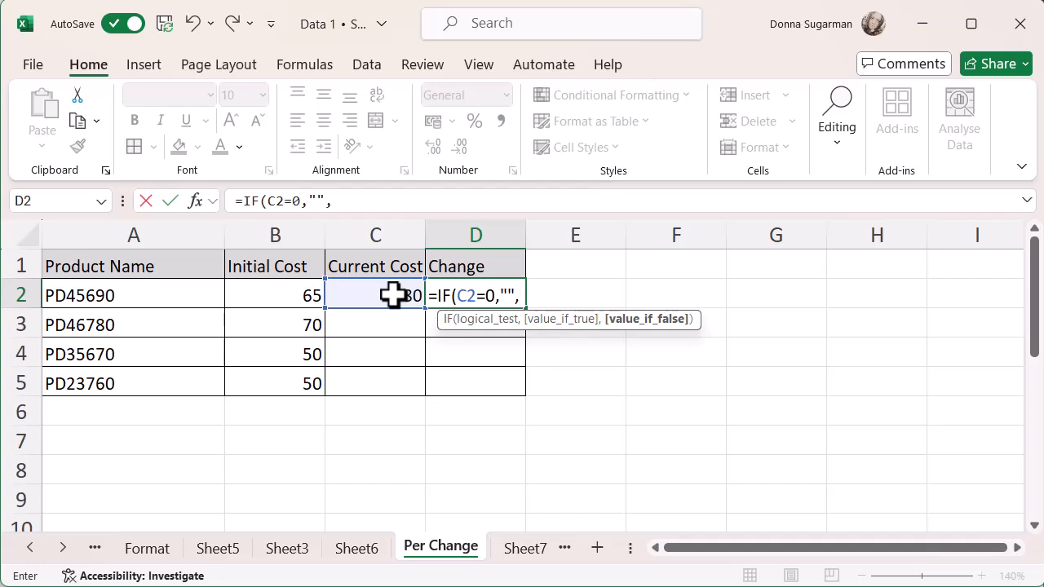
text(()
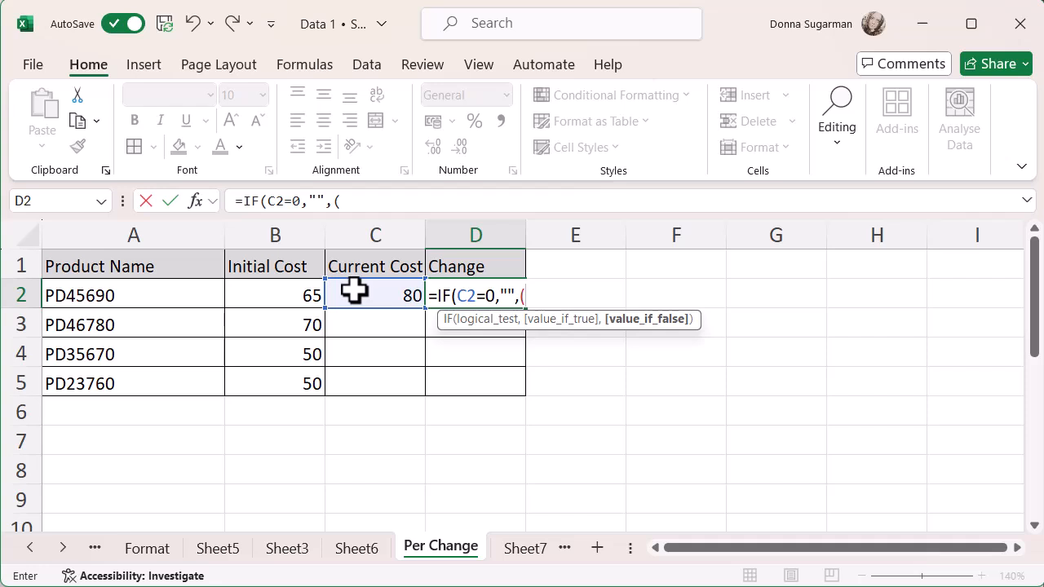
click(375, 295)
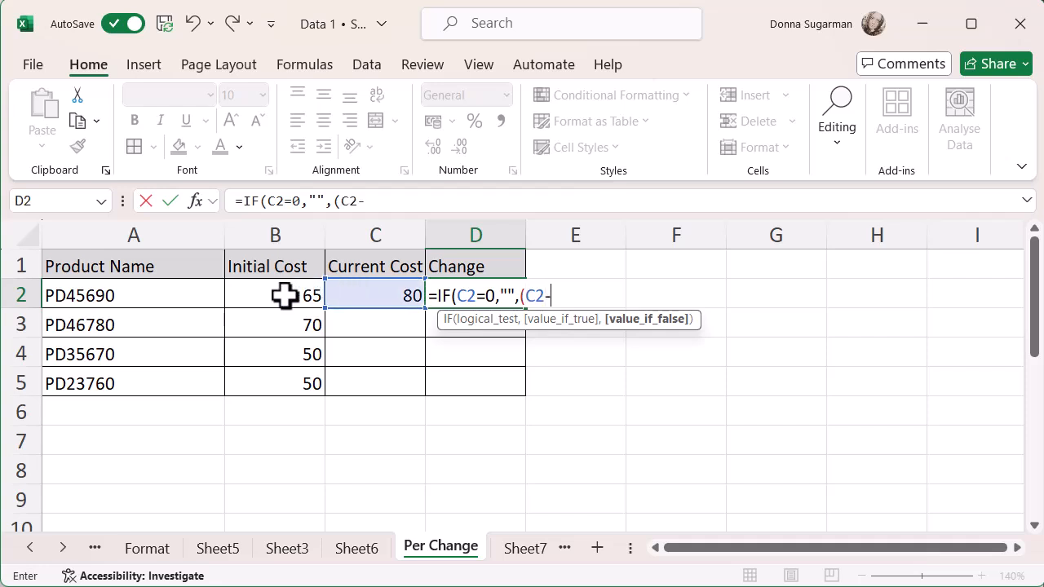
click(275, 295)
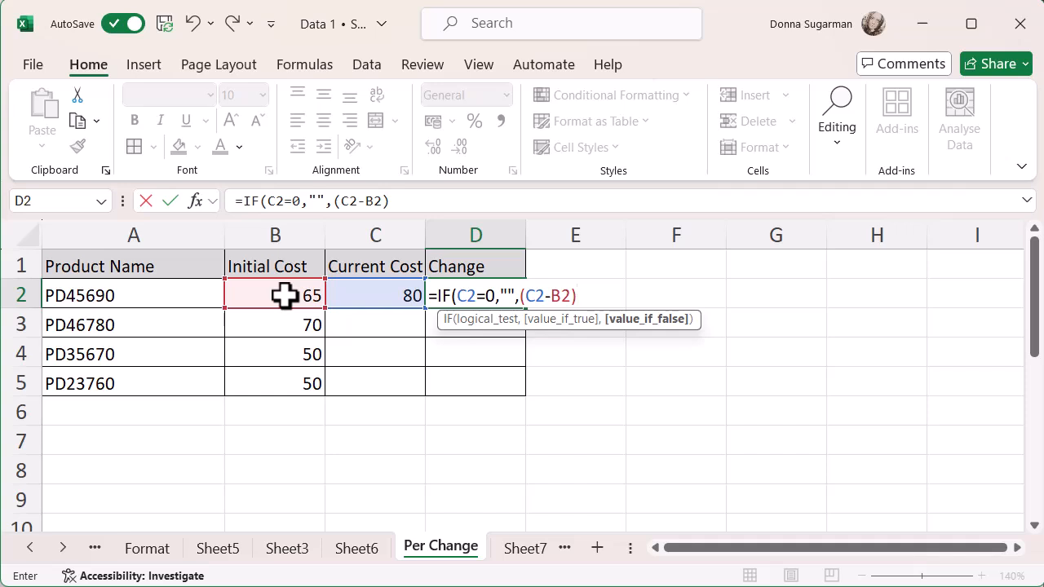
text(/)
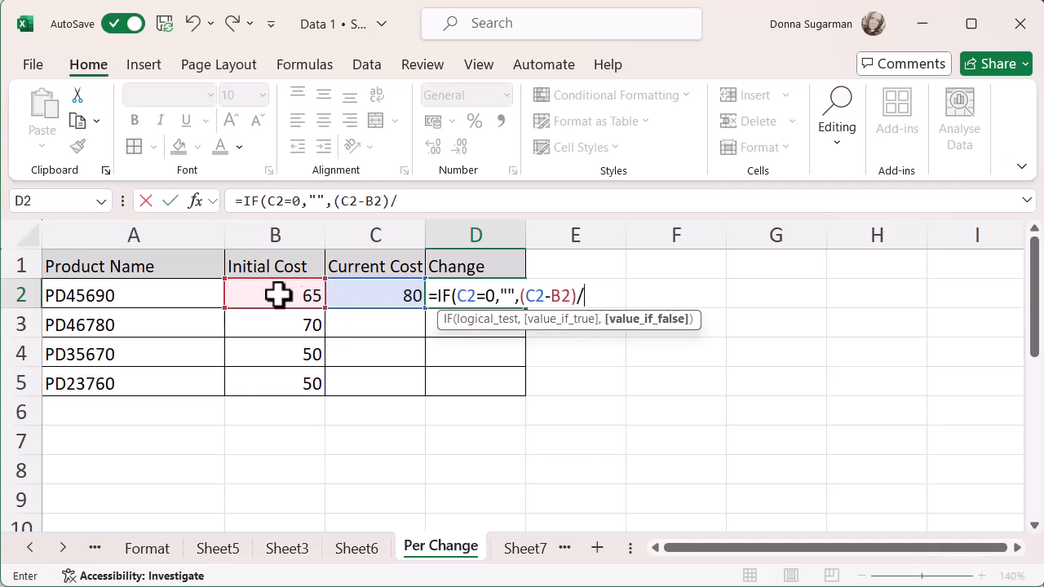
click(275, 295)
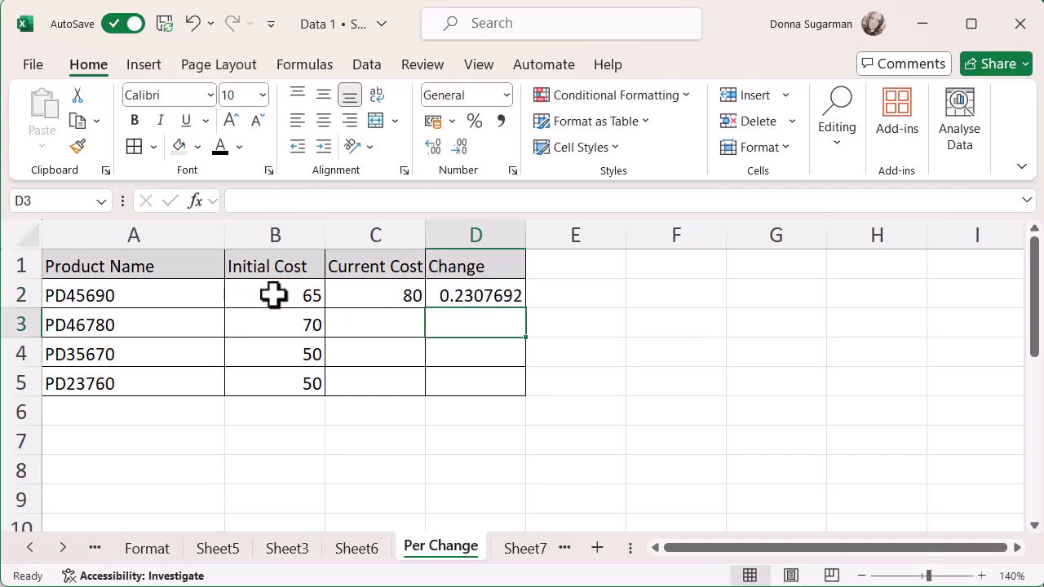
click(475, 296)
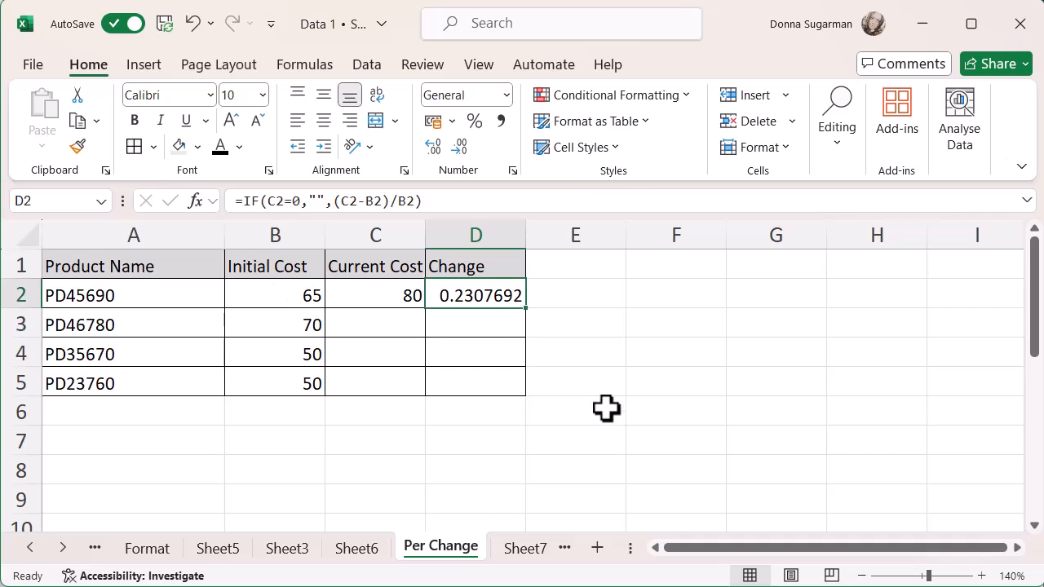
mouse_move(610, 430)
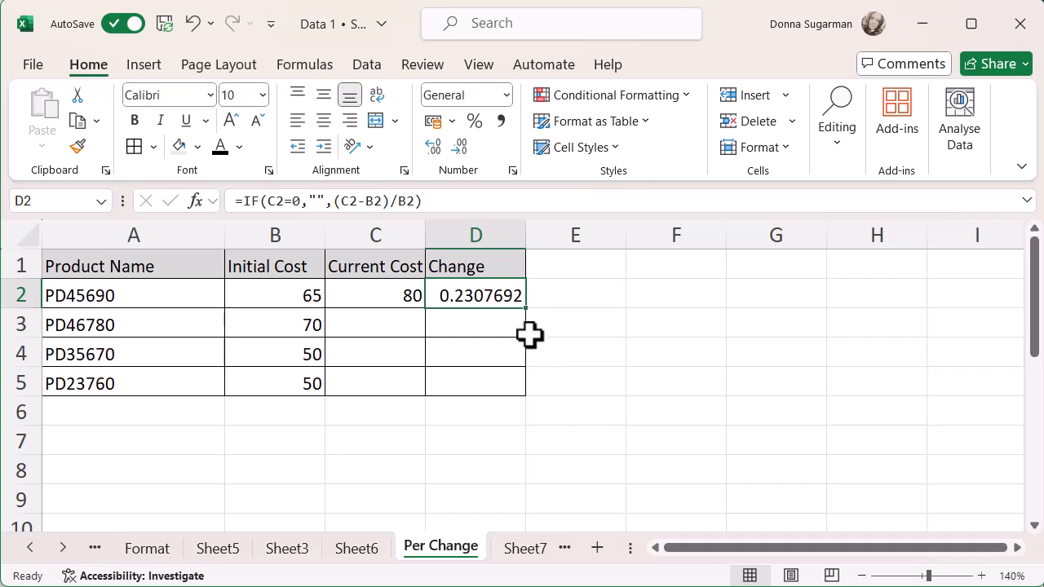
- Format D2 as Percentage with 0 decimal places, showing 23%
right_click(476, 295)
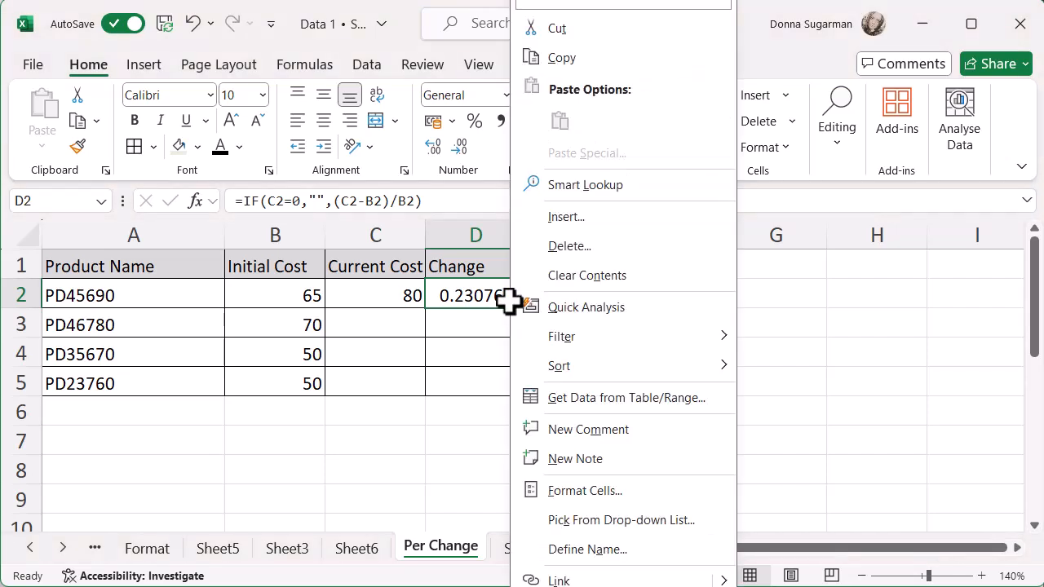
mouse_move(585, 490)
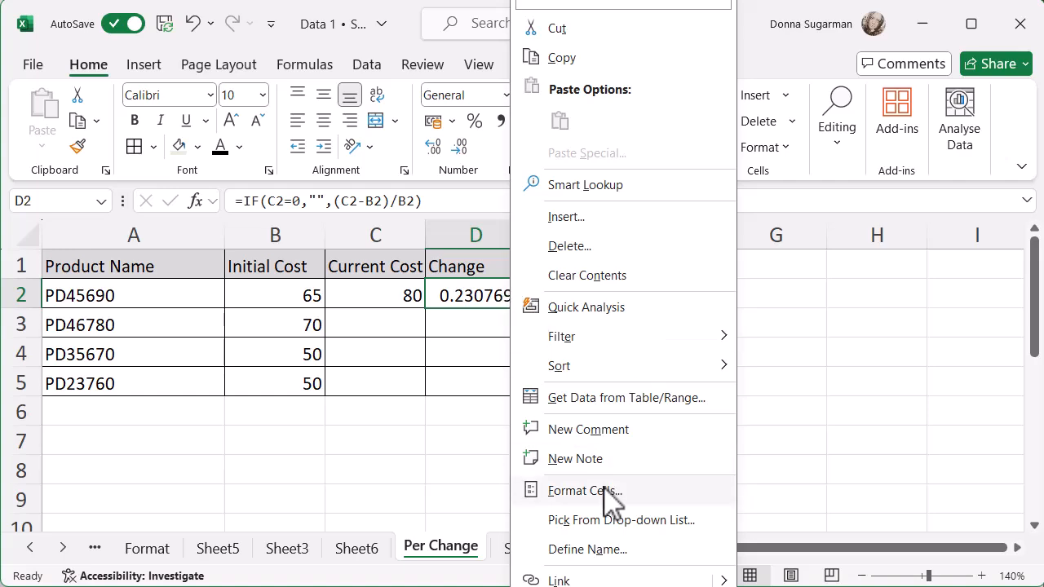
click(585, 490)
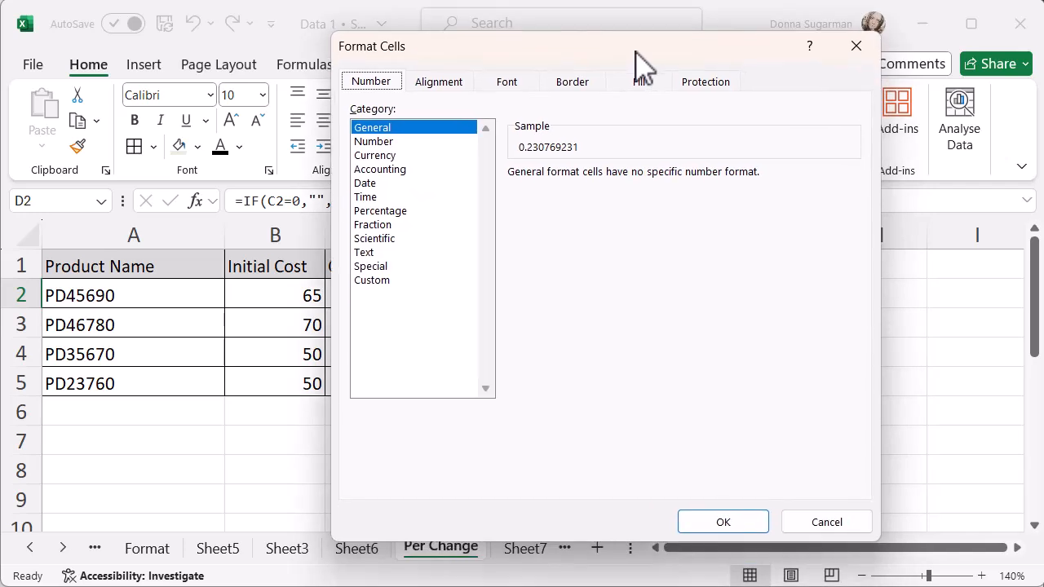
mouse_move(415, 232)
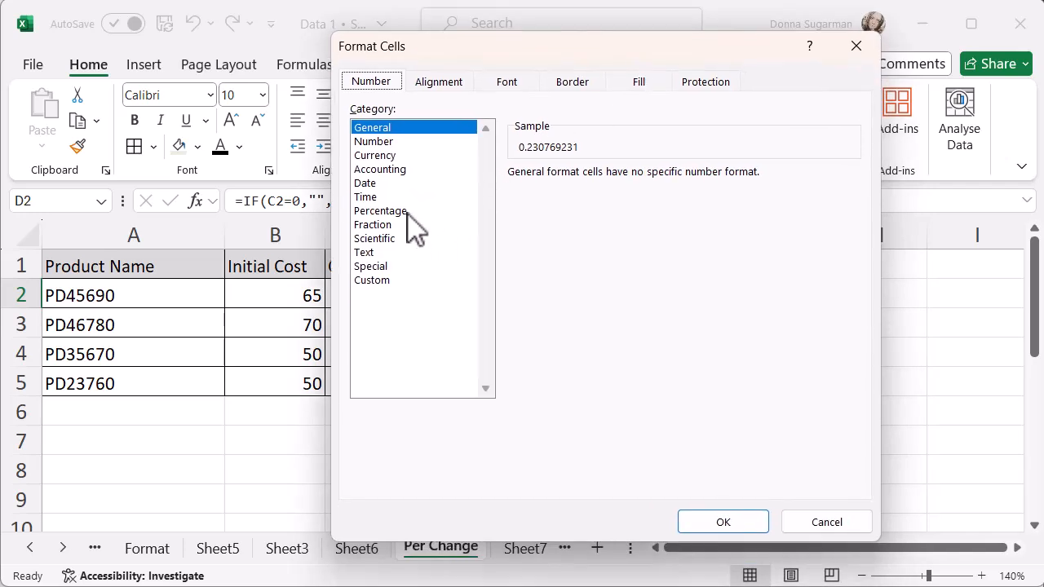
click(380, 210)
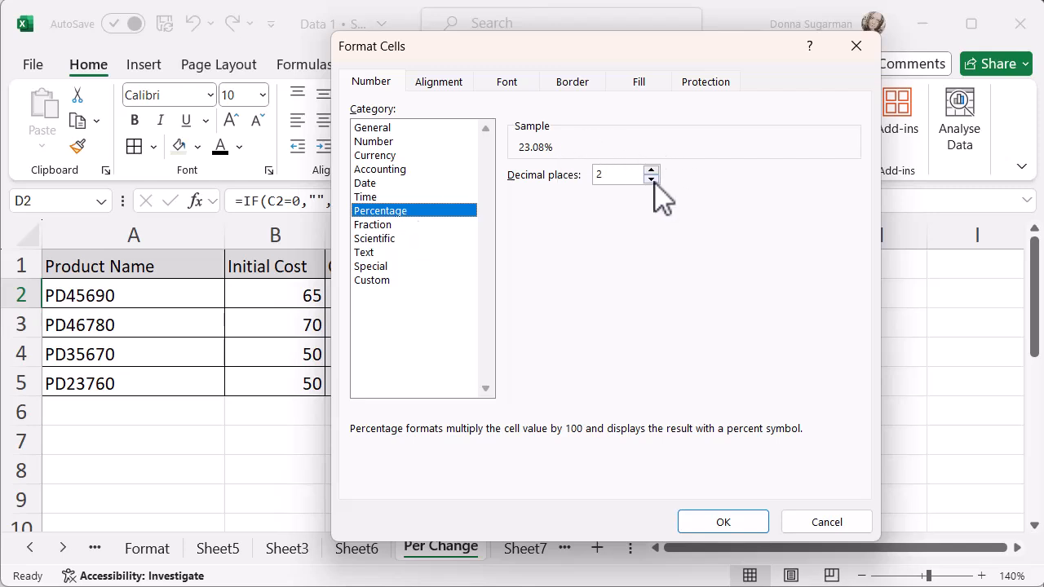
click(652, 180)
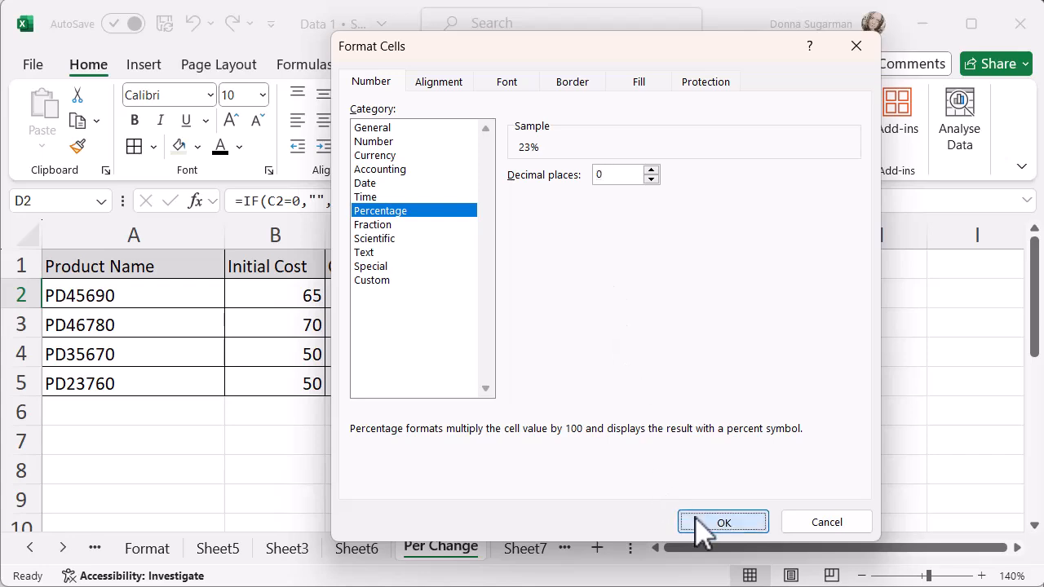
click(723, 521)
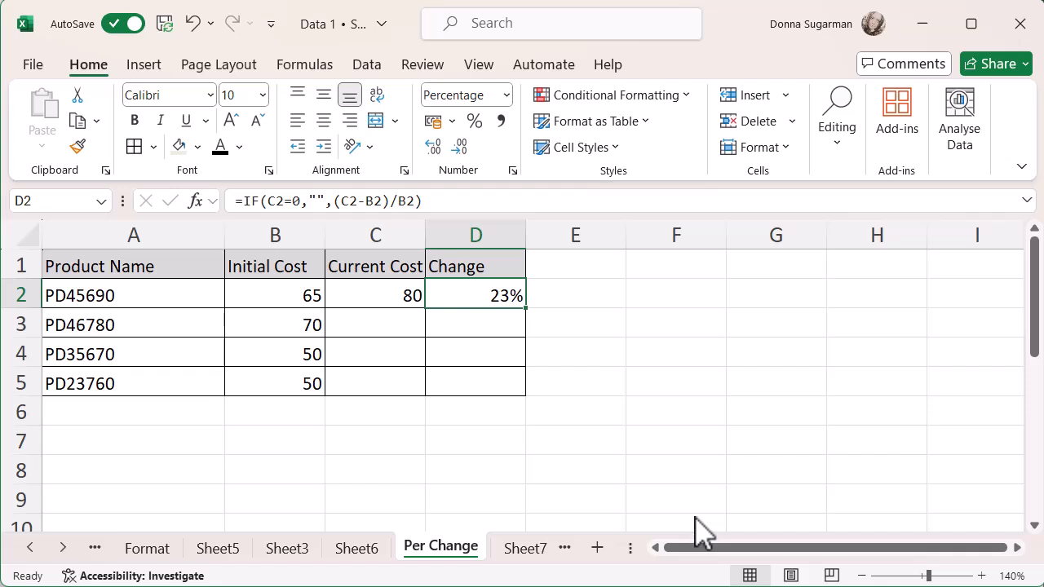
mouse_move(526, 312)
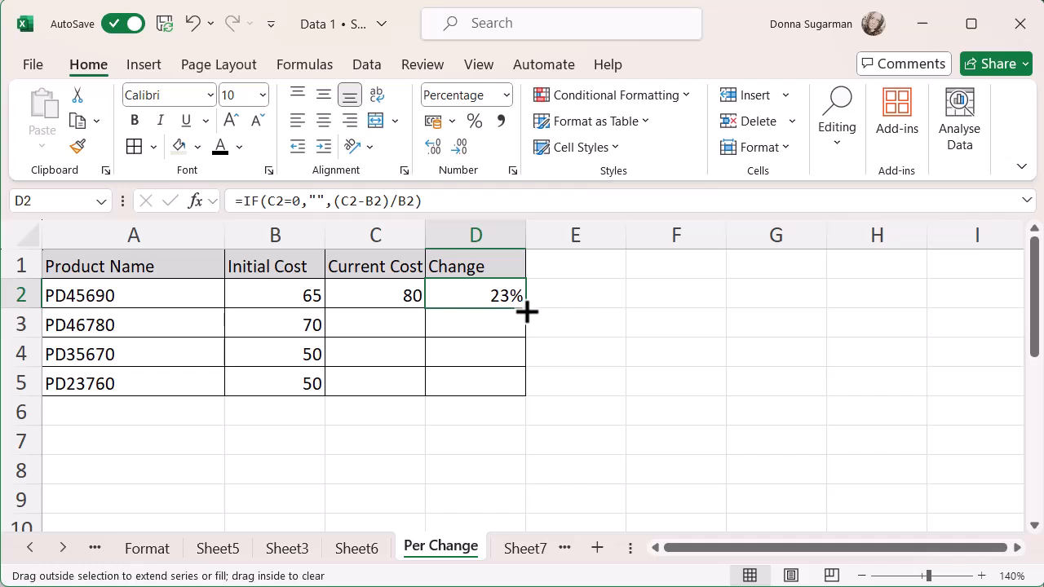
- Fill the Change formula from D2 down to D5, then deselect the range
drag(526, 296, 475, 383)
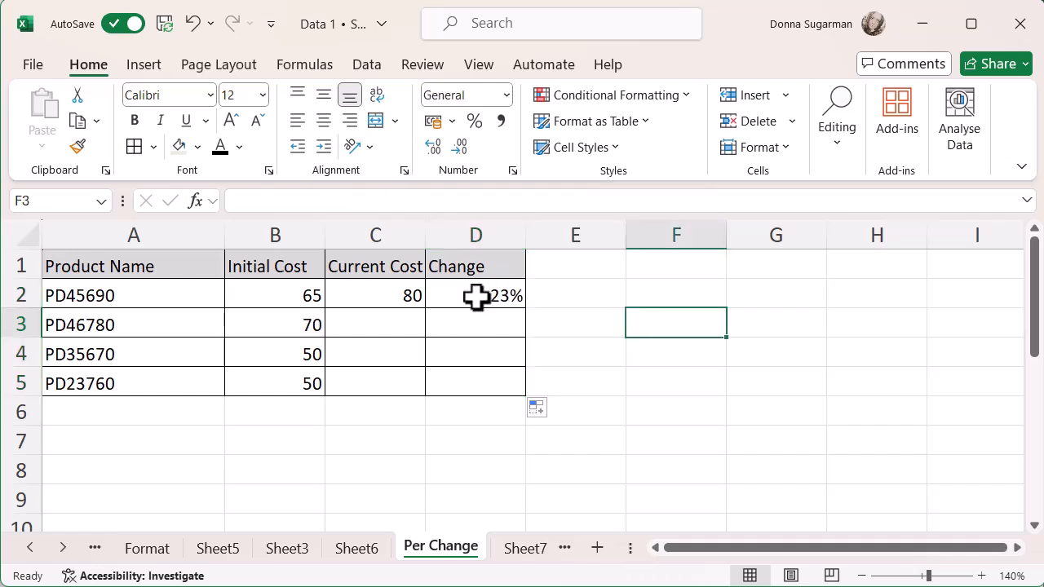
click(475, 295)
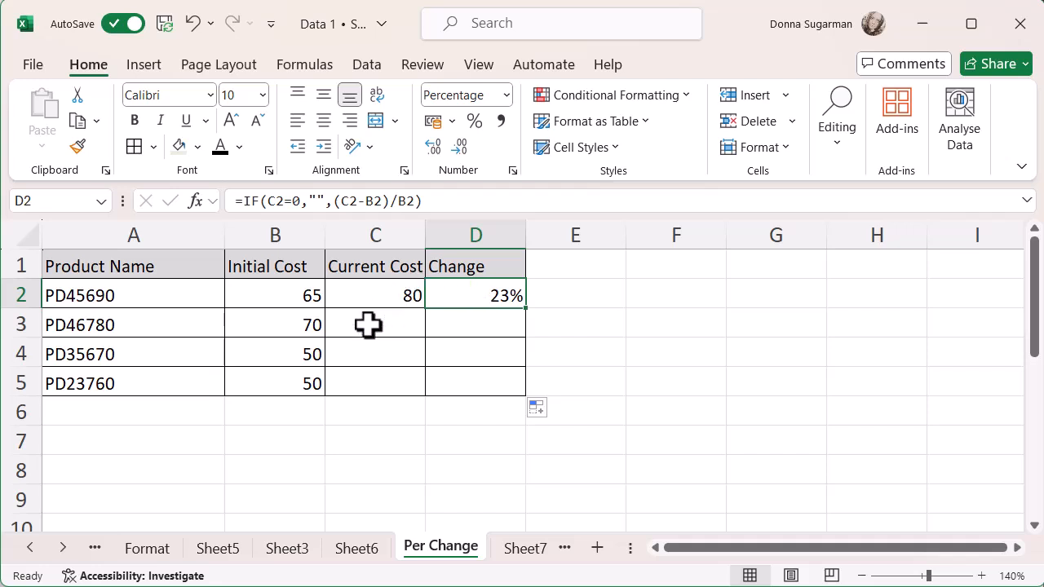
- Enter Current Cost 100 in C3 and 50 in C2, then check D2's formula
click(375, 323)
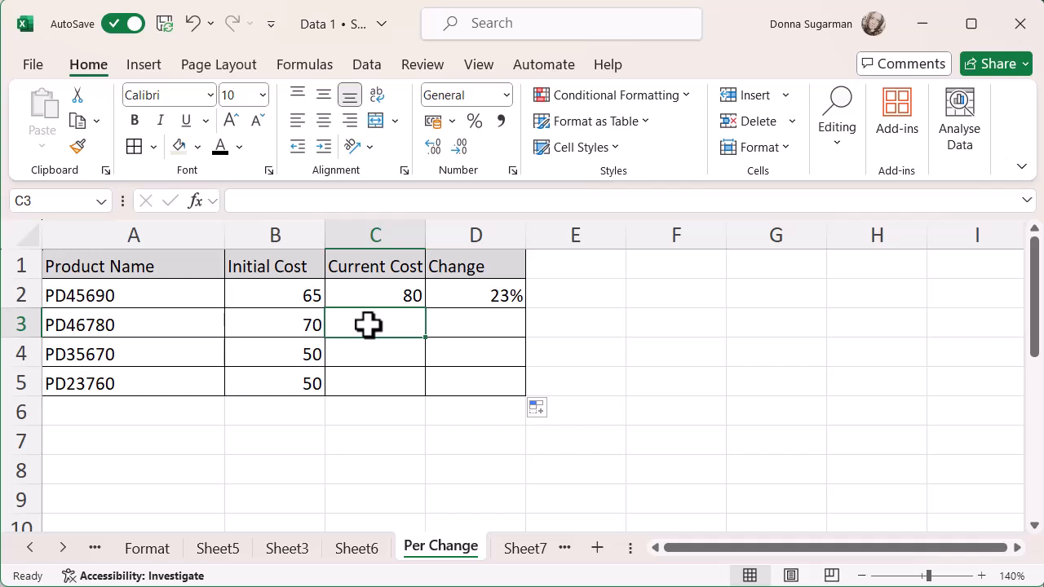
text(100)
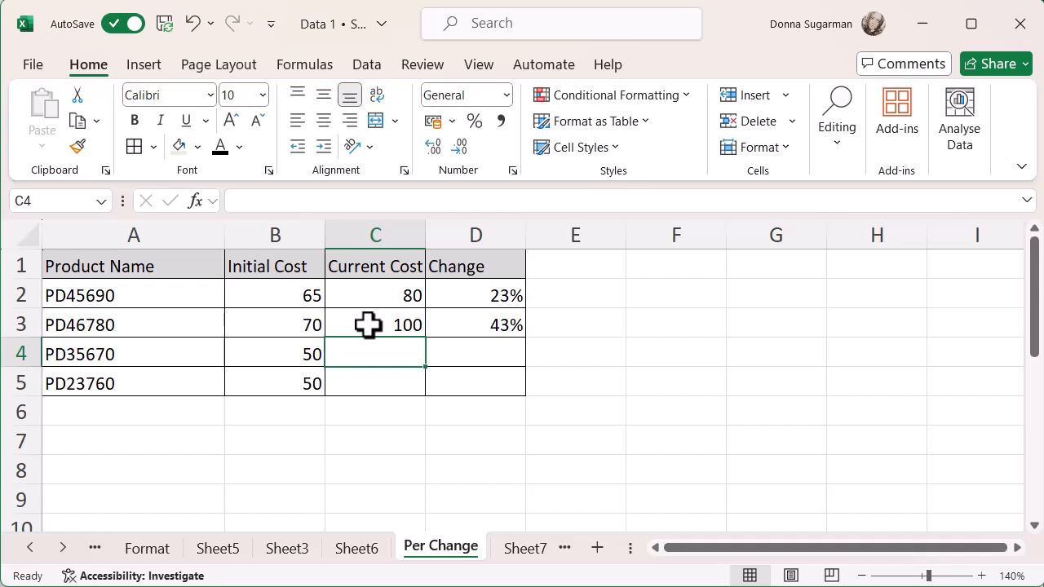
click(375, 295)
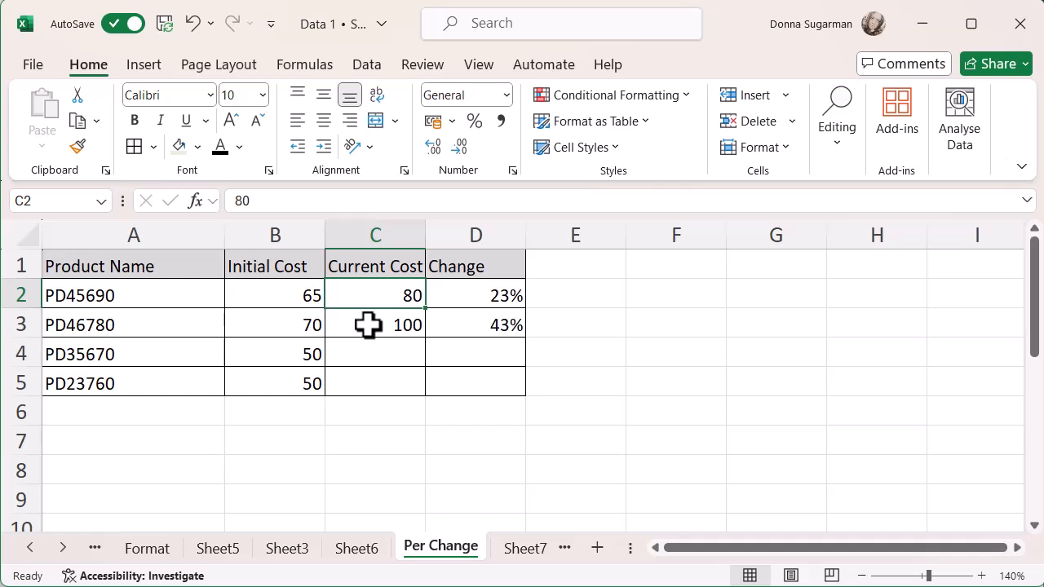
text(50)
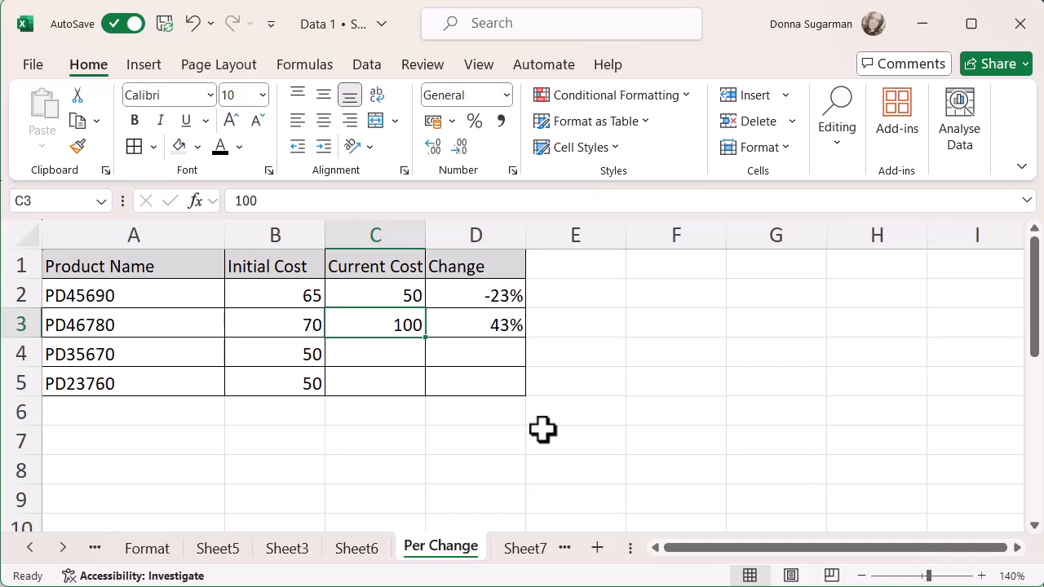
mouse_move(535, 380)
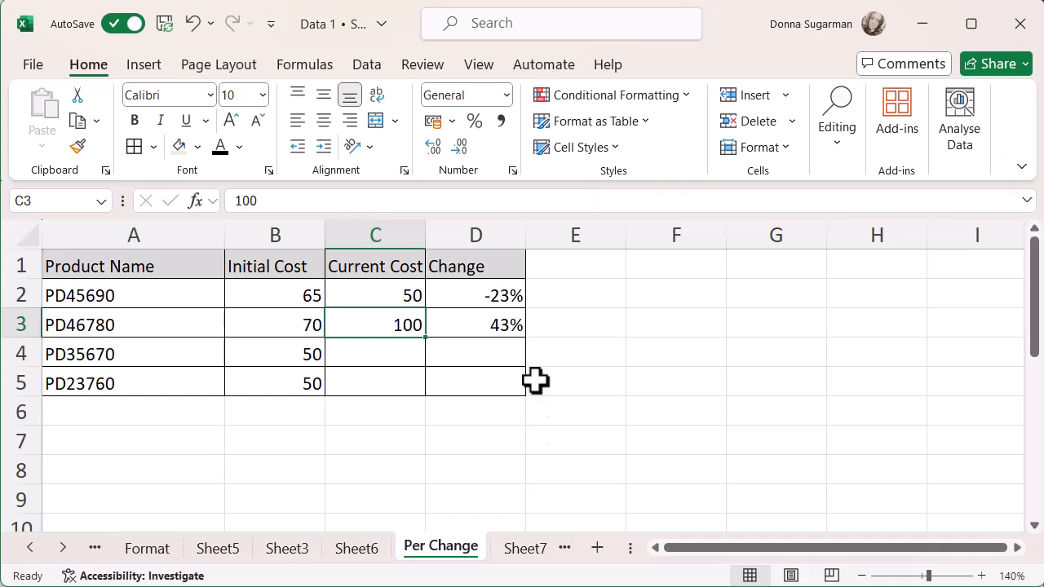
mouse_move(456, 294)
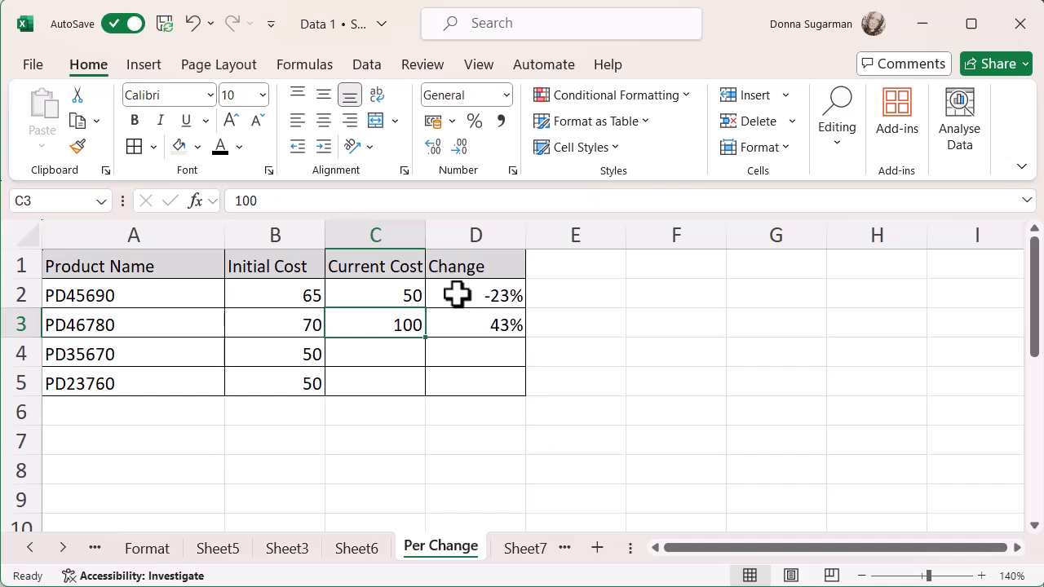
click(475, 295)
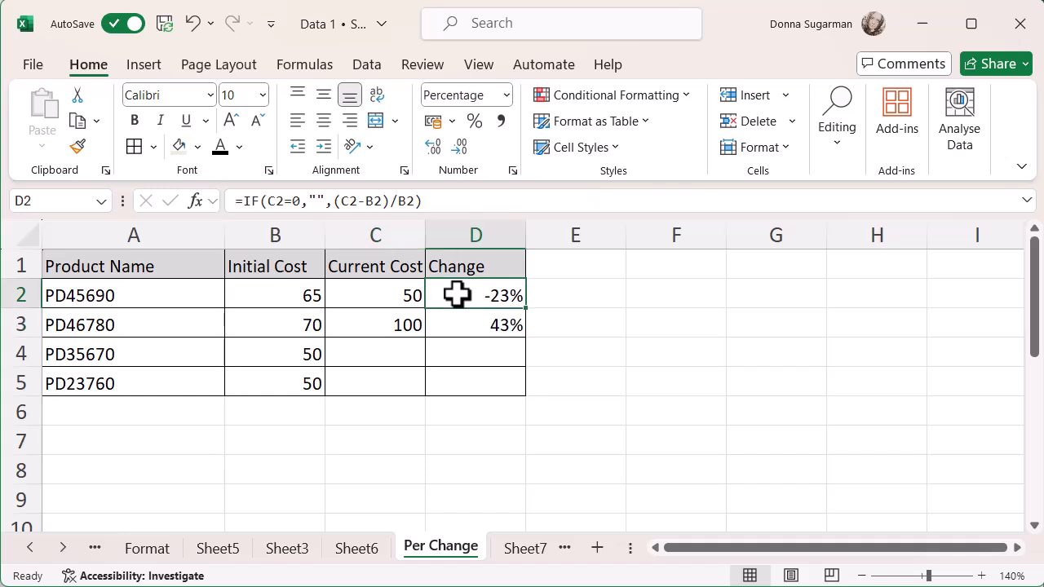